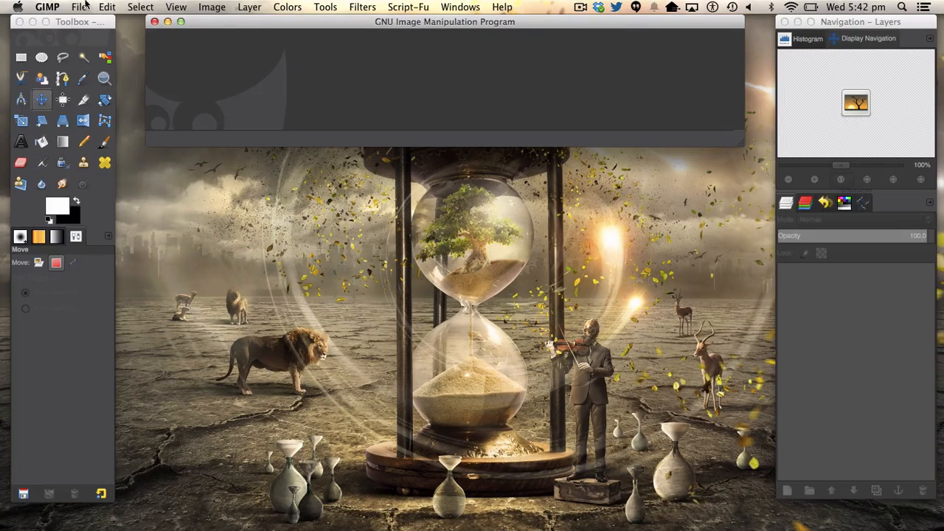
Step: Create a new blank image 1280 pixels wide by 720 high
left_click(80, 6)
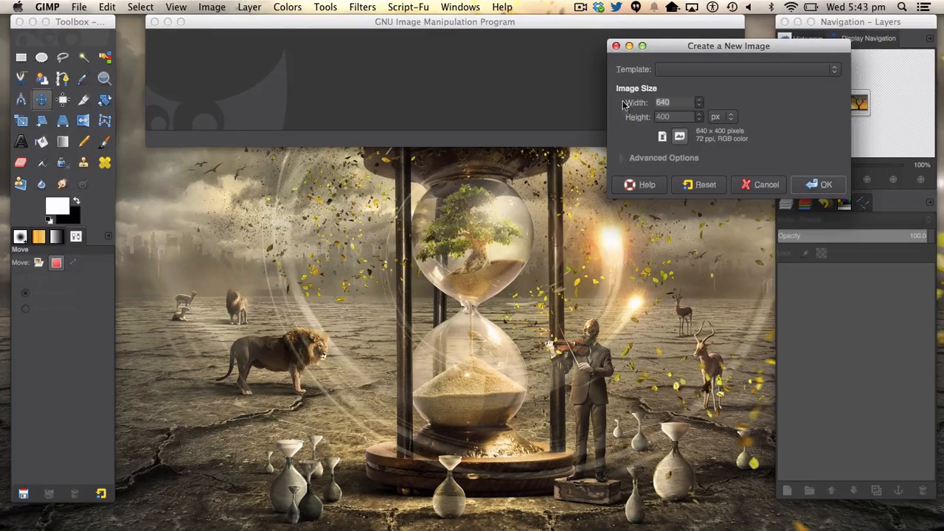
type("1280")
left_click(675, 117)
type("720")
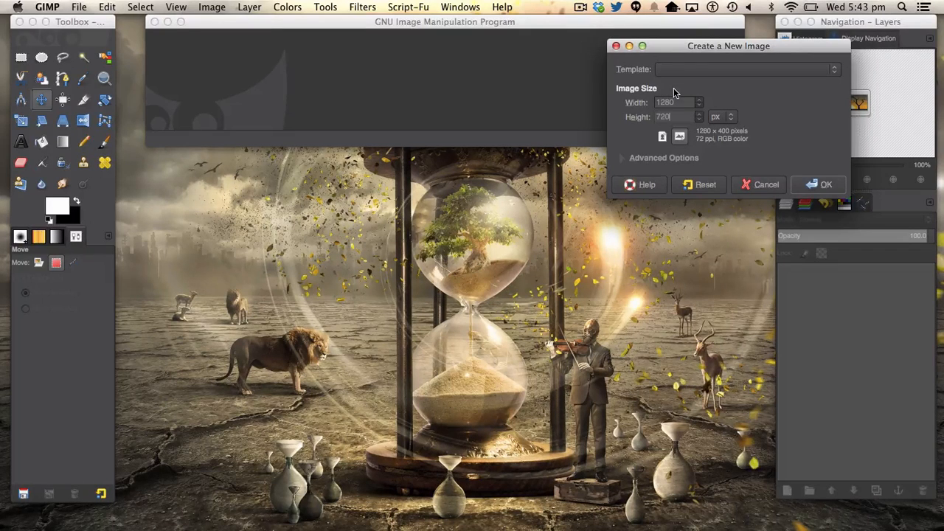
left_click(827, 185)
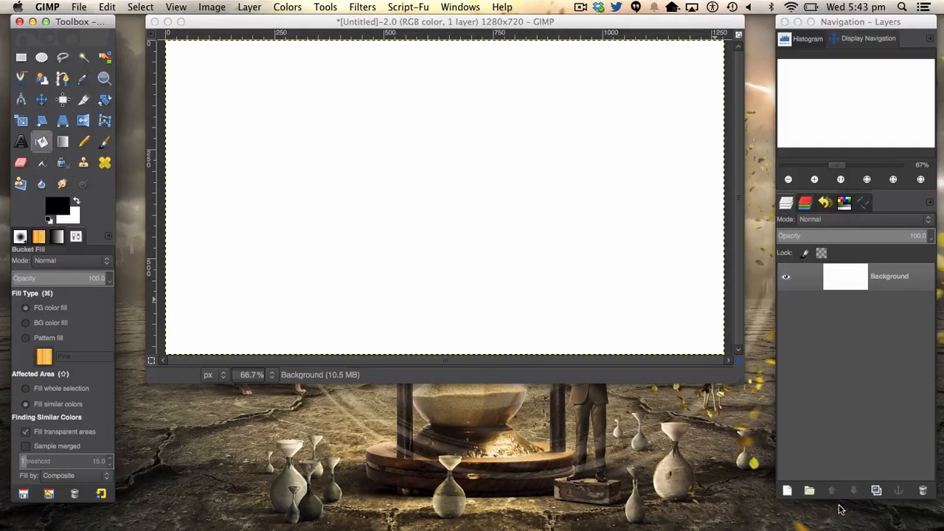
Step: Add a new transparent layer above the white background
left_click(249, 6)
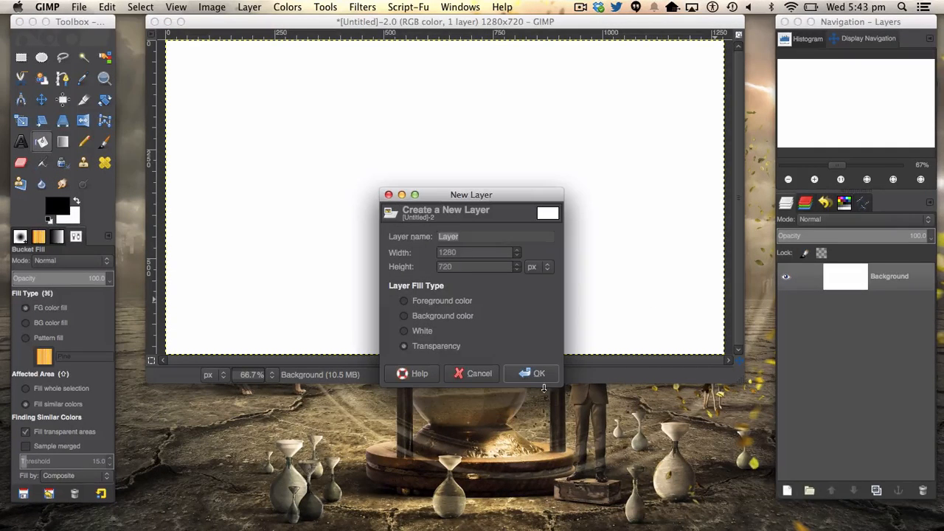
left_click(539, 373)
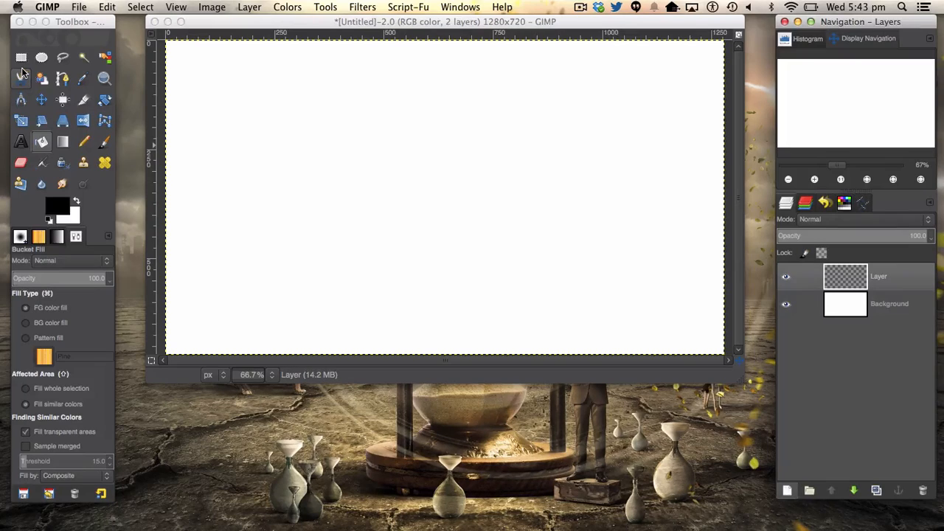
mouse_move(21, 58)
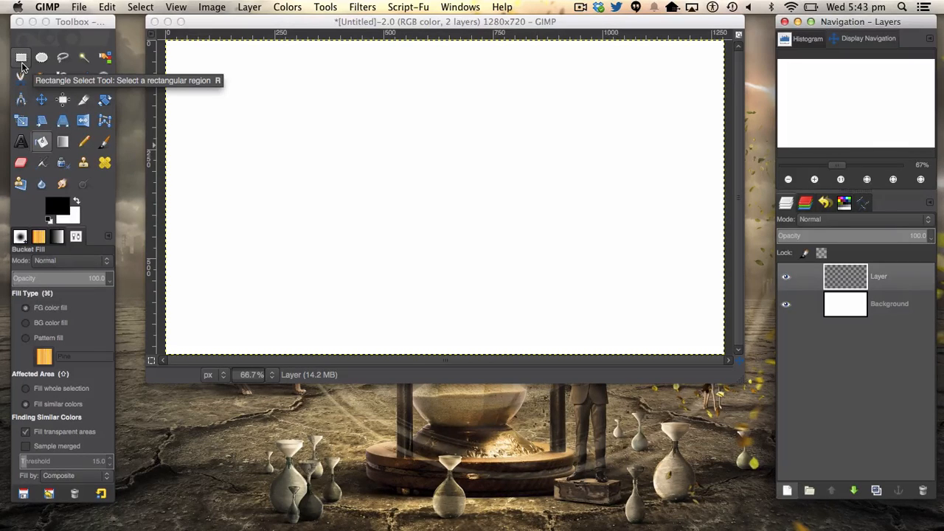
left_click(21, 57)
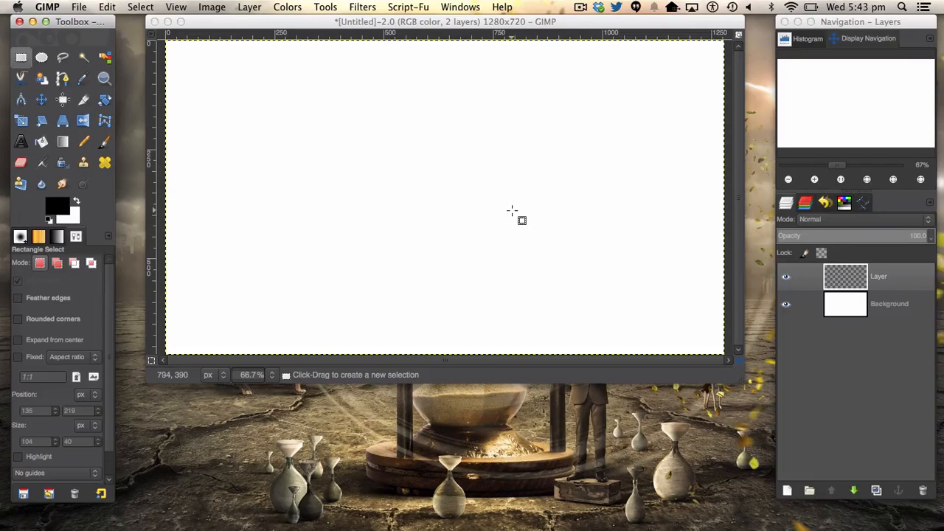
mouse_move(192, 218)
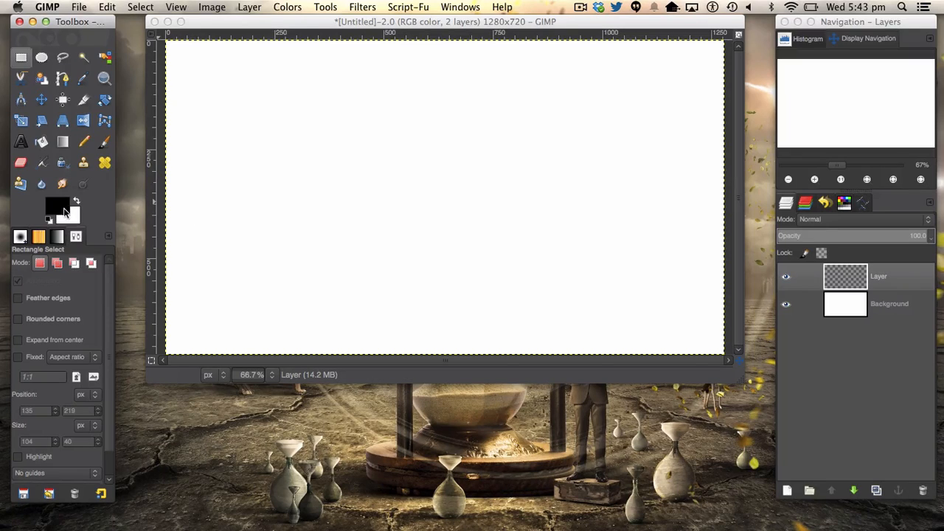
Step: Set the foreground to light blue and the background to a darker blue
left_click(56, 207)
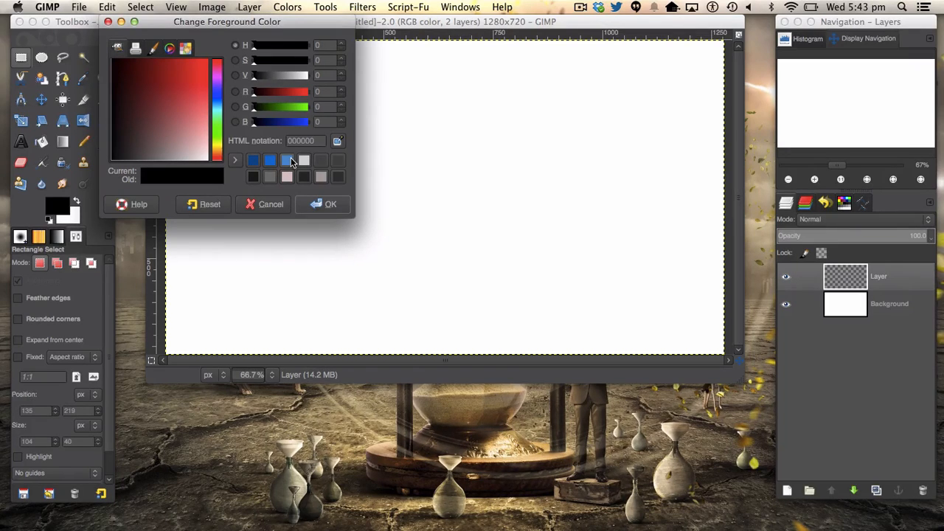
left_click(330, 204)
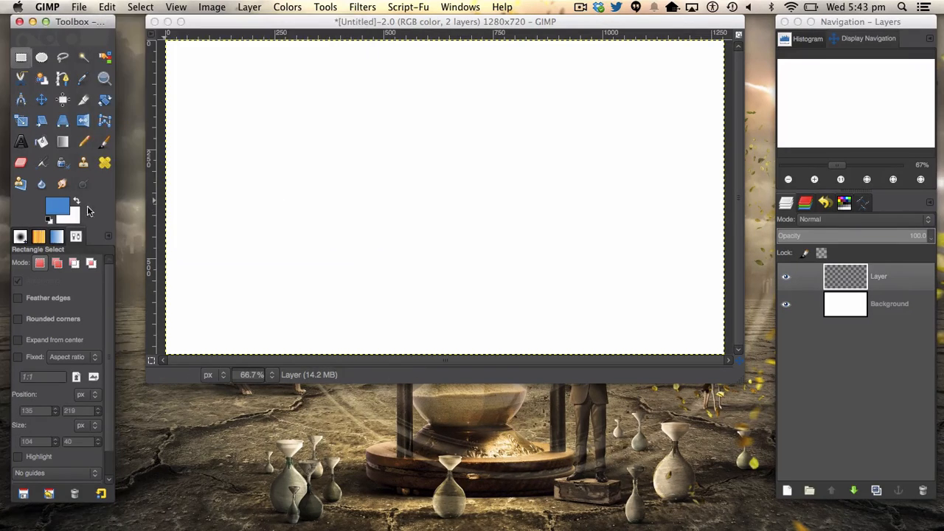
left_click(56, 214)
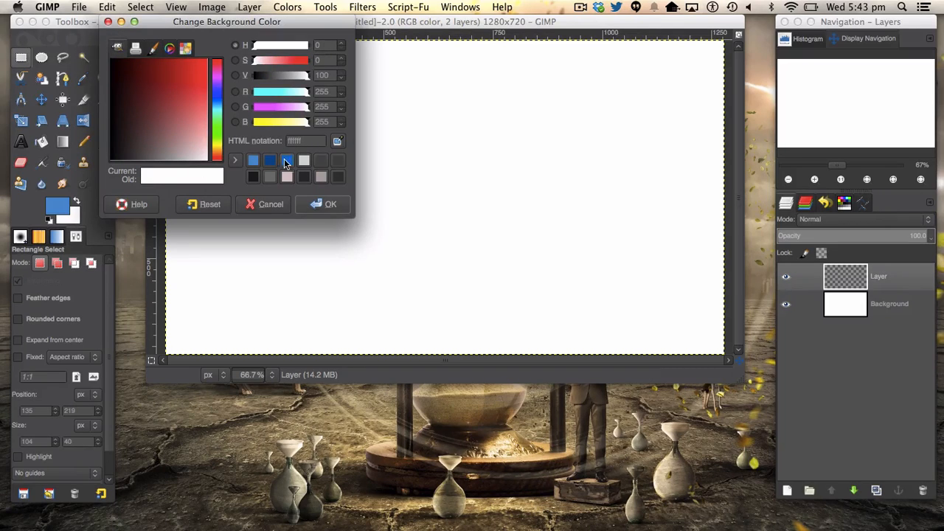
left_click(330, 204)
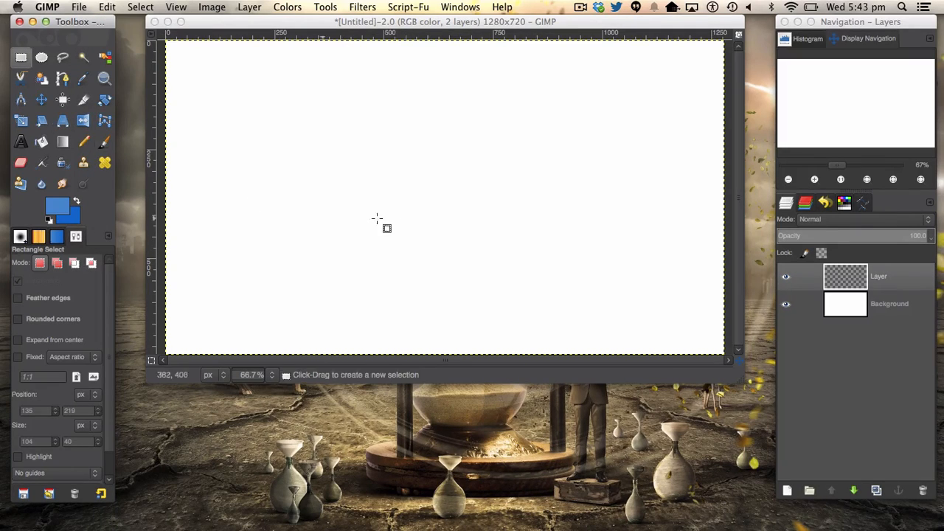
mouse_move(360, 174)
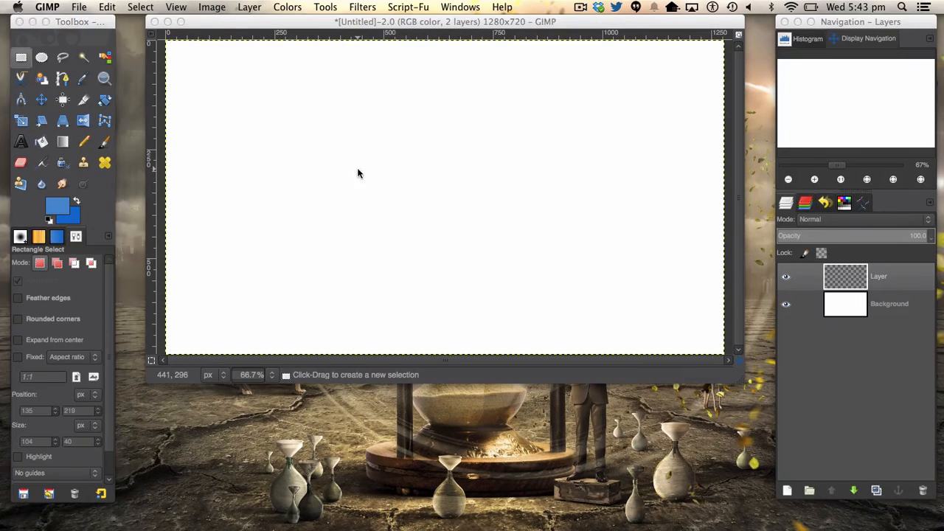
Step: Bucket-fill a wide centred rectangle selection with light blue, then clear the selection
left_click_drag(357, 174, 578, 212)
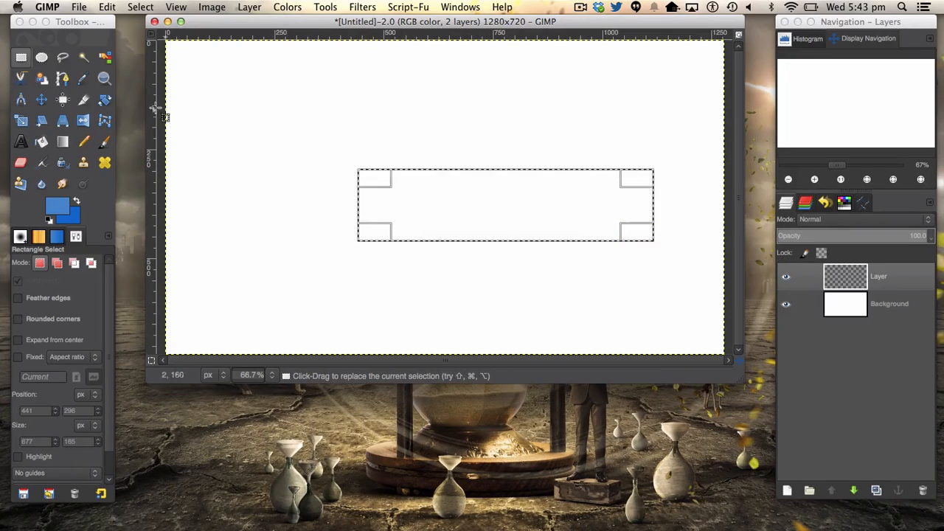
left_click_drag(505, 205, 414, 192)
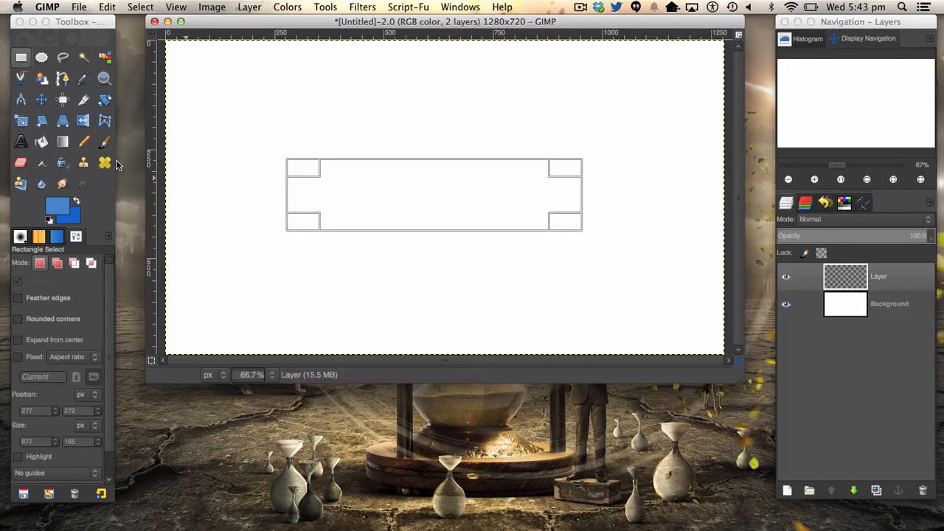
left_click(41, 142)
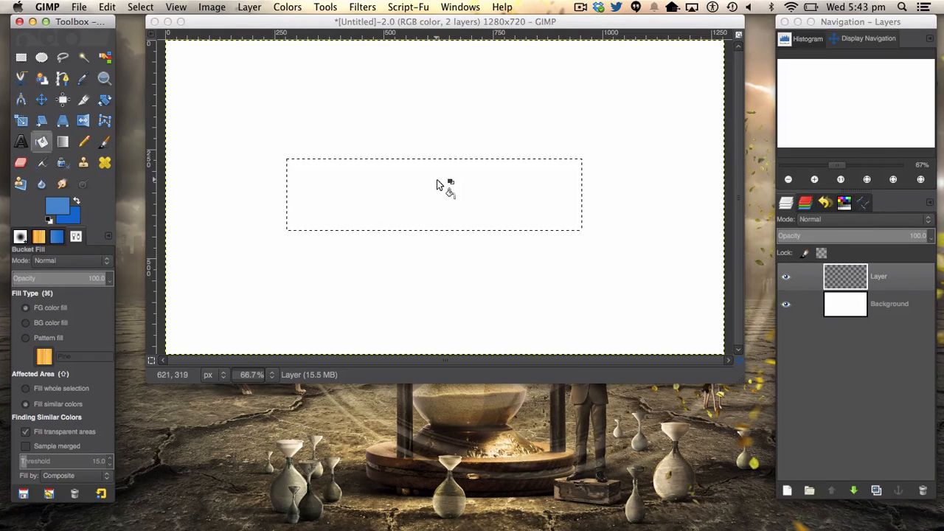
left_click(437, 183)
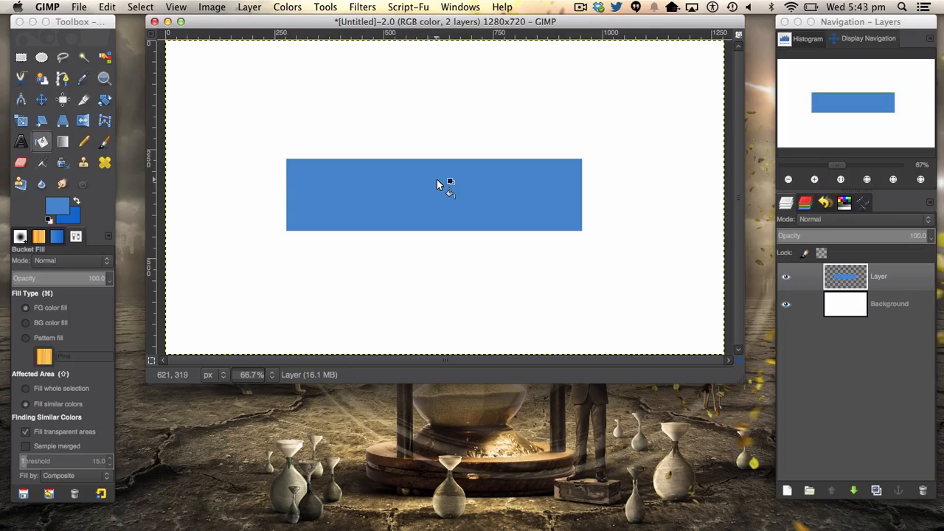
left_click(140, 6)
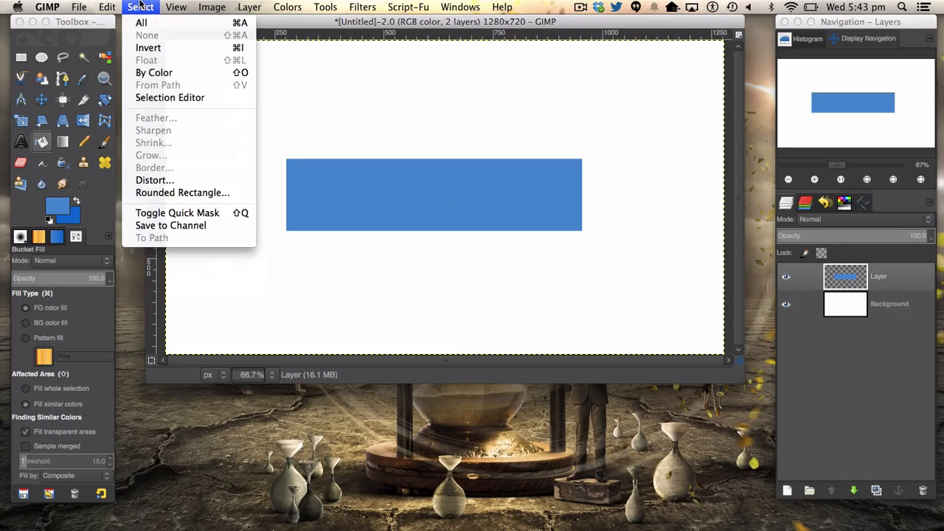
left_click(324, 6)
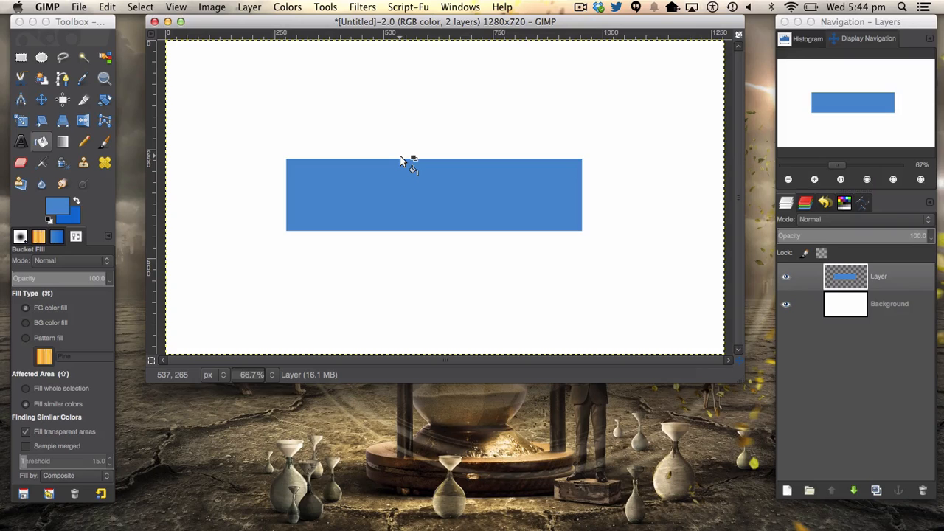
mouse_move(407, 183)
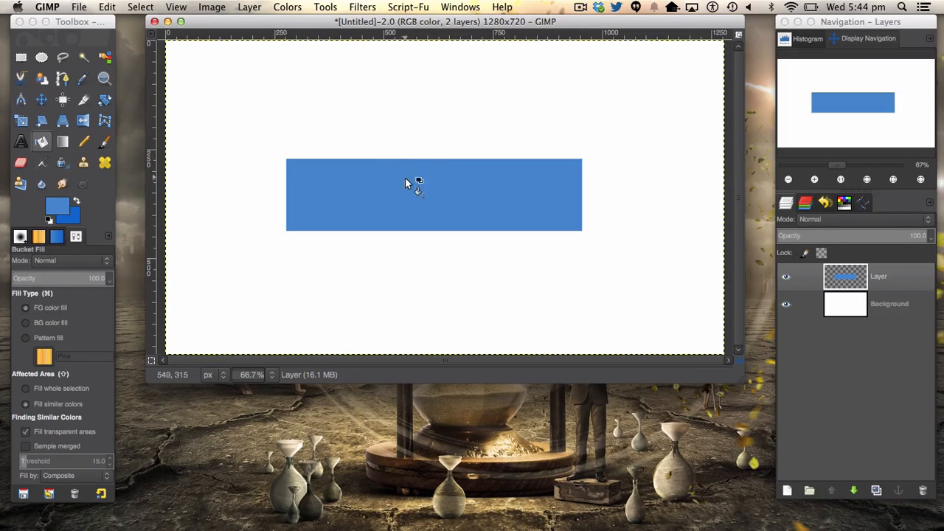
mouse_move(771, 470)
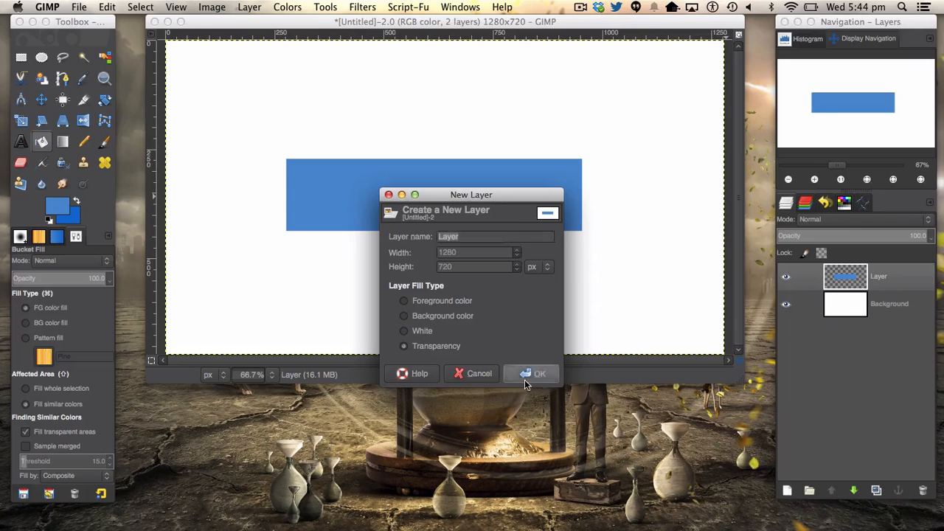
Step: On a new layer, fill a small rectangle at the banner's lower-left with dark blue
left_click(539, 373)
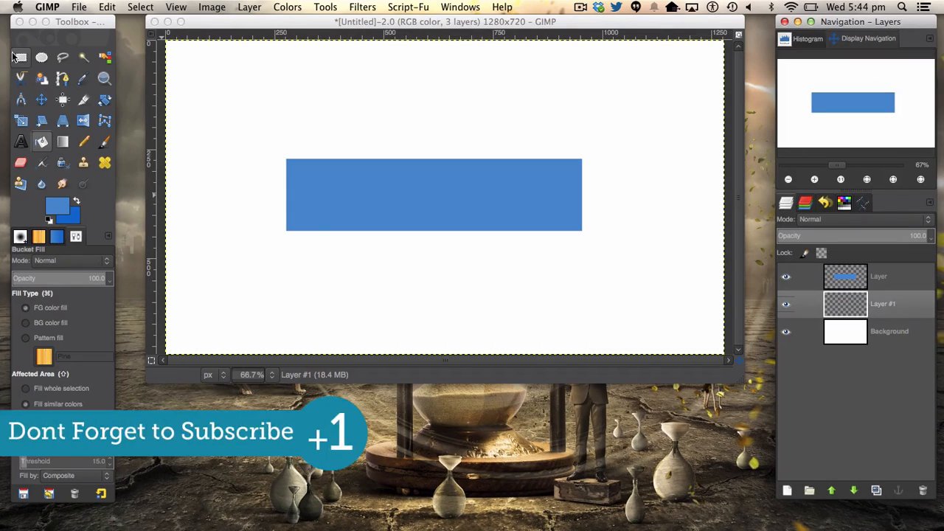
left_click(20, 56)
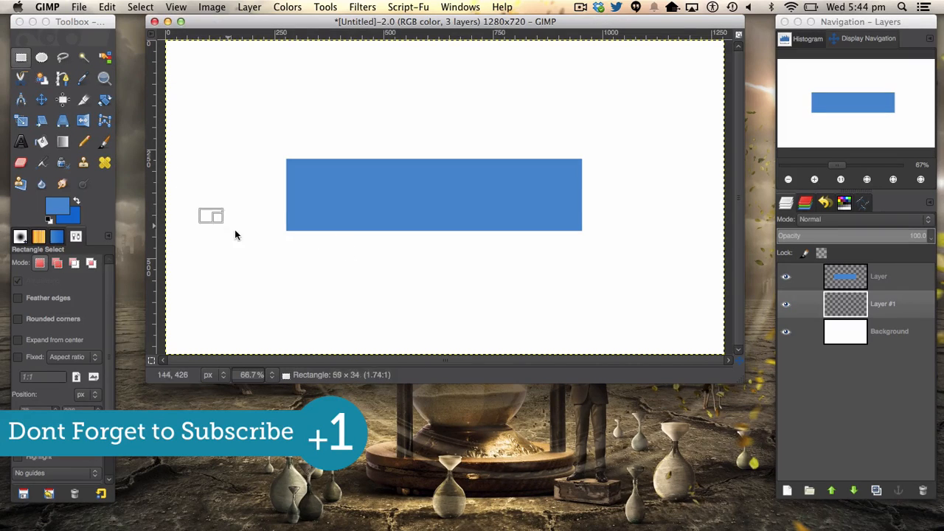
left_click_drag(211, 215, 351, 269)
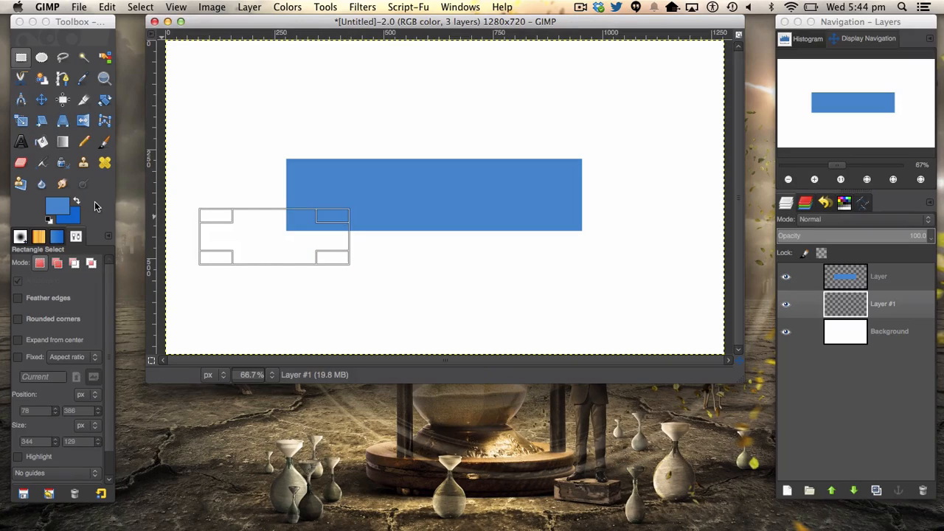
left_click(42, 141)
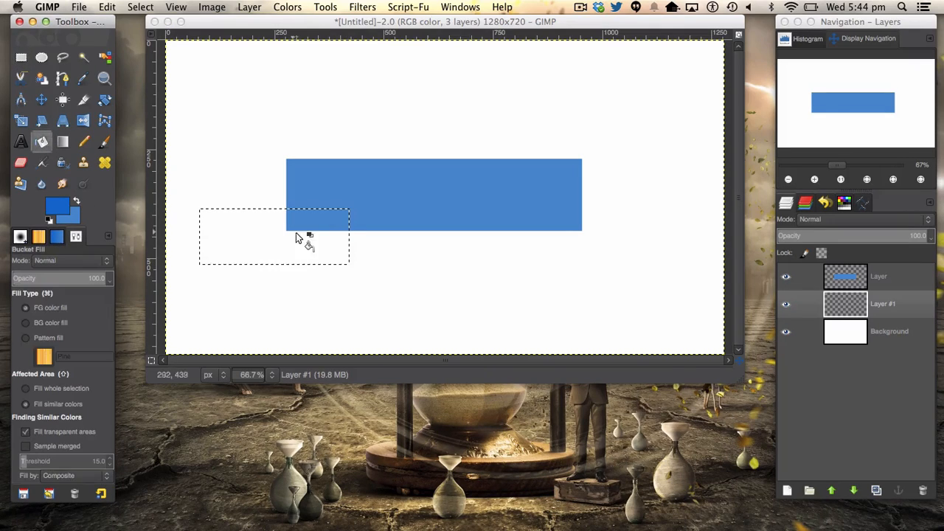
left_click(273, 236)
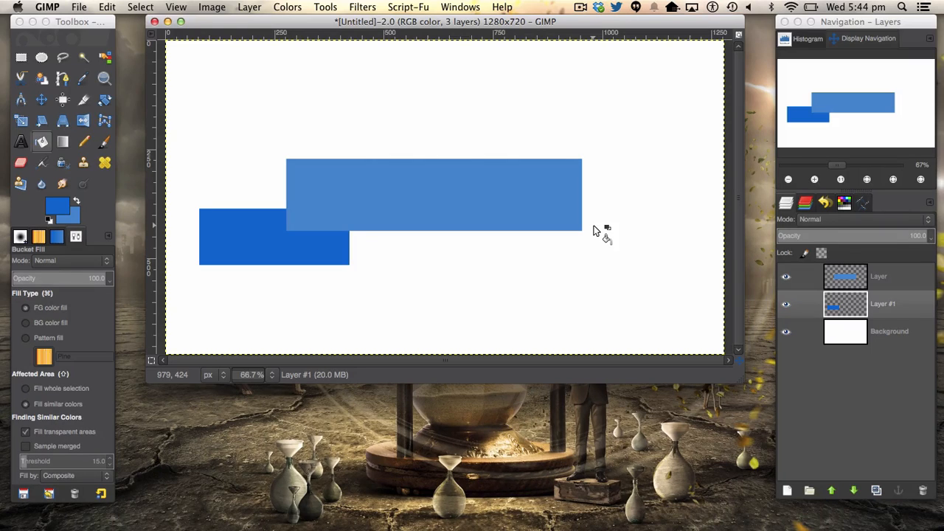
mouse_move(543, 224)
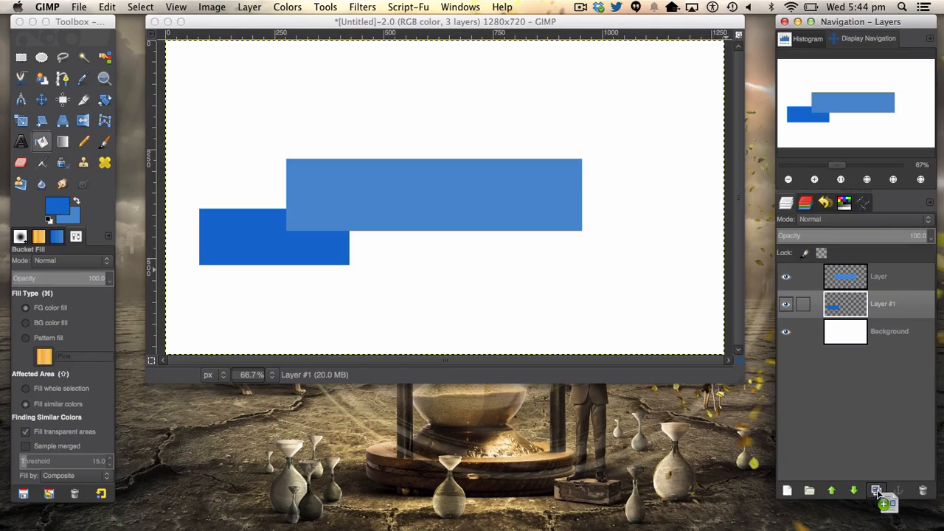
Step: Duplicate the left ribbon end to the right side and merge both ends into one layer
left_click(877, 490)
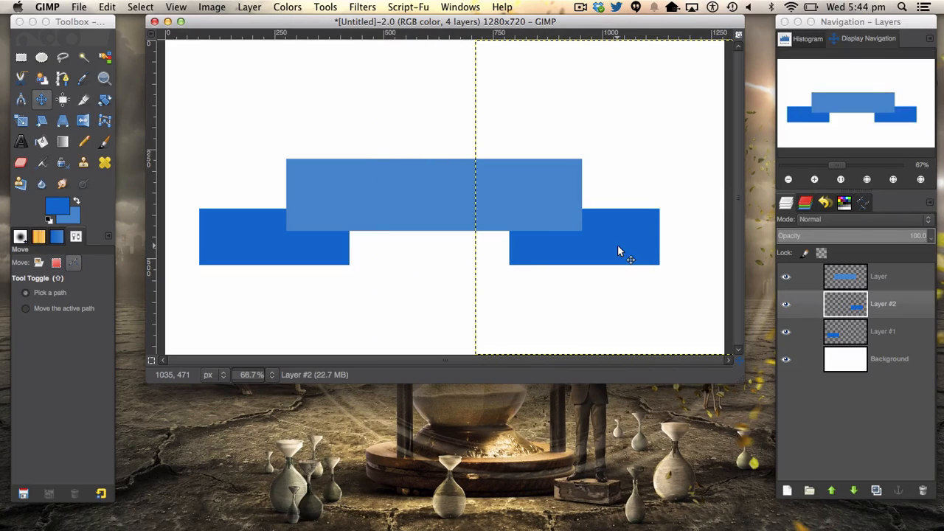
mouse_move(618, 254)
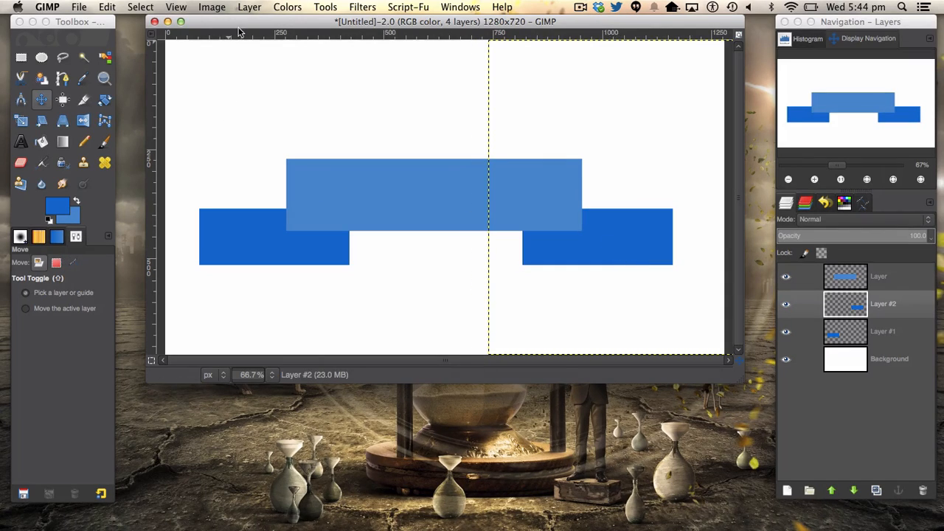
mouse_move(596, 194)
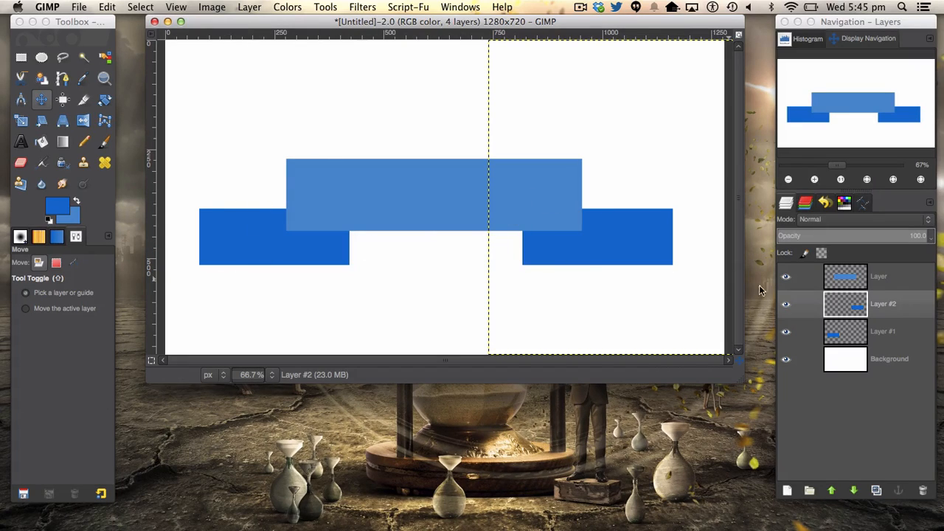
left_click(250, 6)
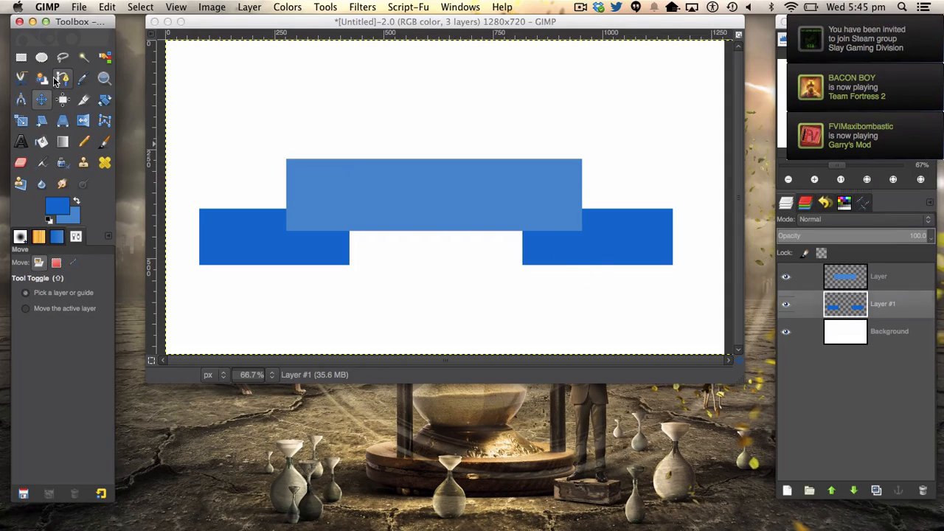
left_click(62, 80)
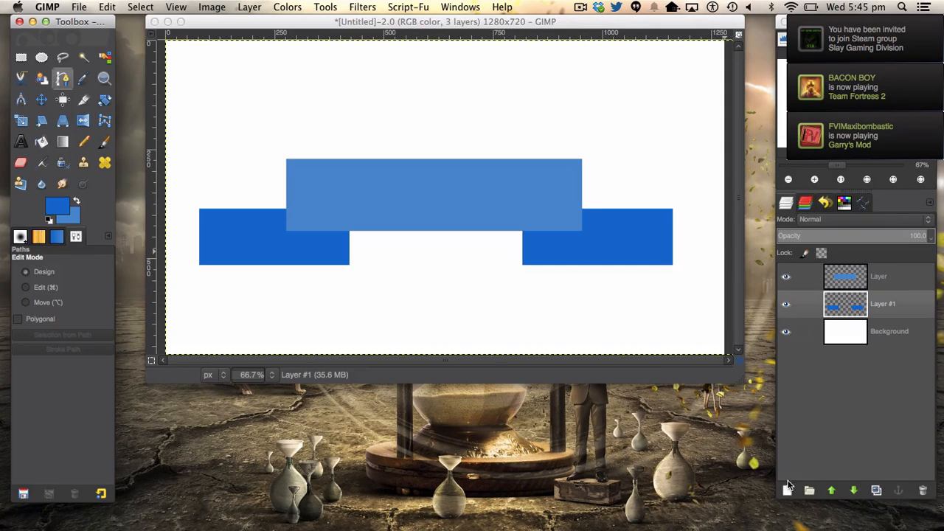
Step: On a new layer, trace a triangular path at the left fold and convert it to a selection
left_click(788, 490)
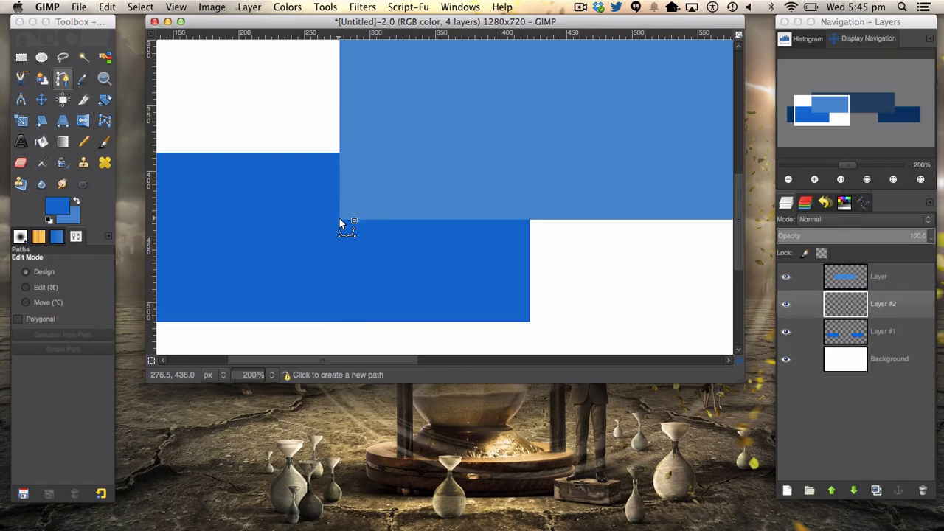
left_click(339, 218)
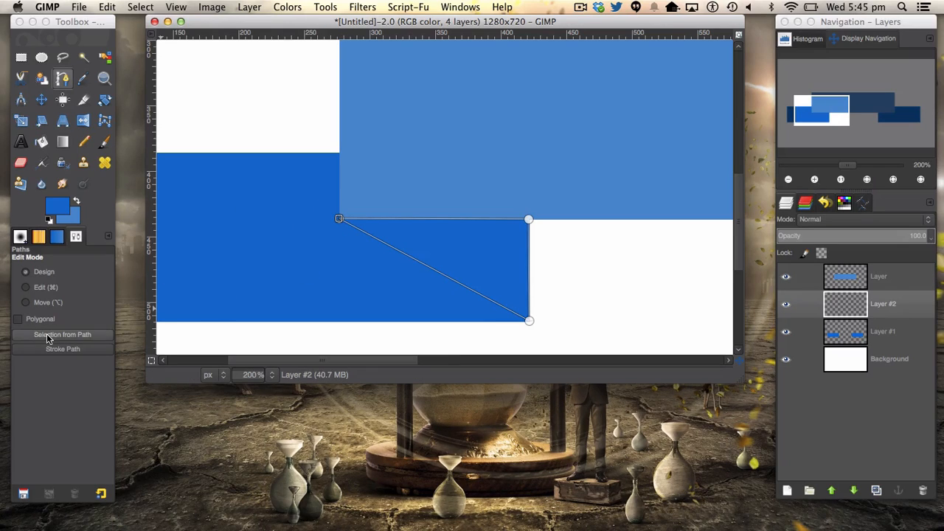
left_click(62, 333)
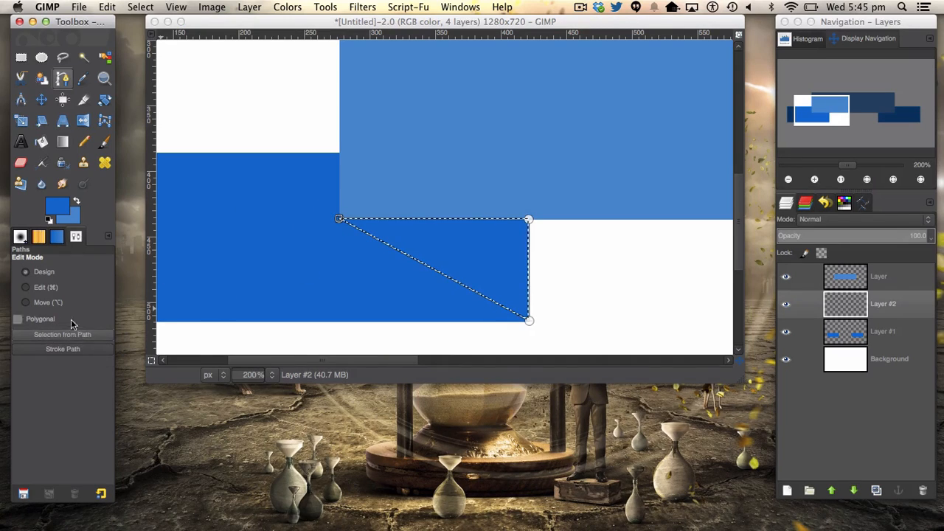
left_click(56, 208)
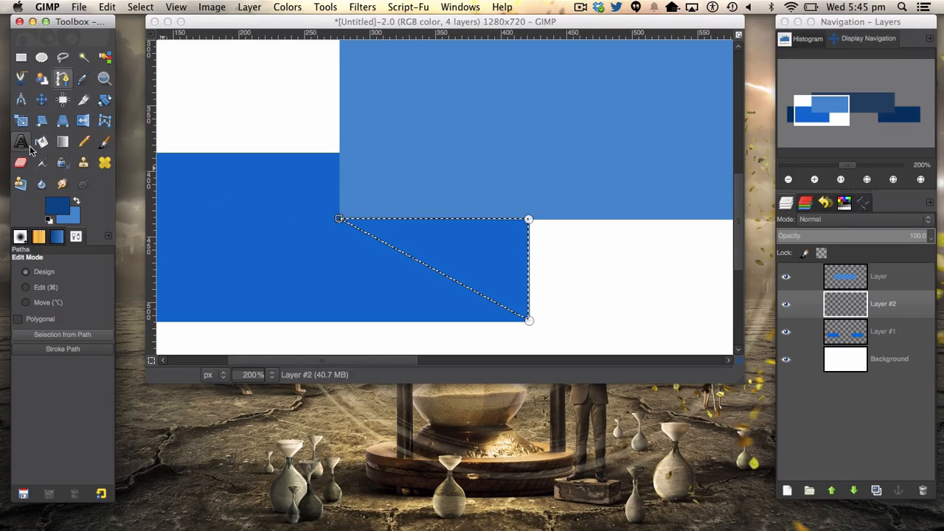
left_click(41, 142)
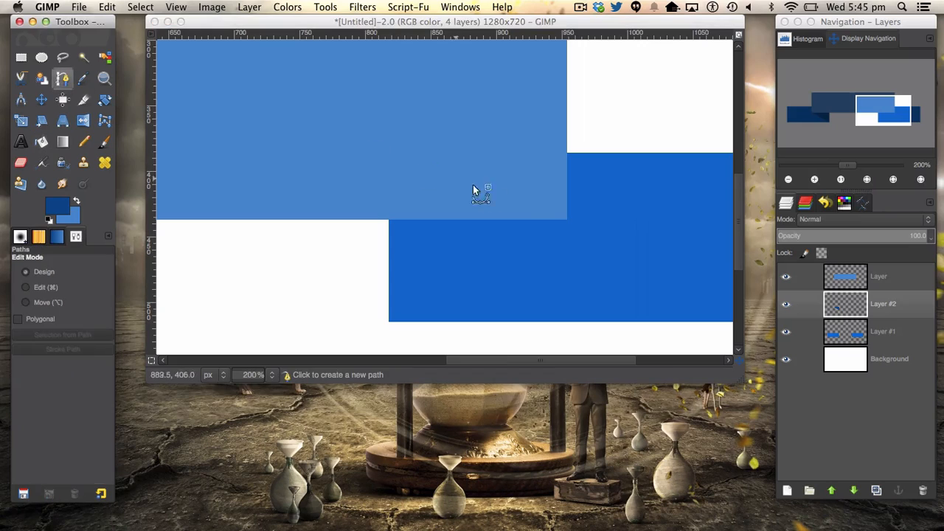
mouse_move(567, 223)
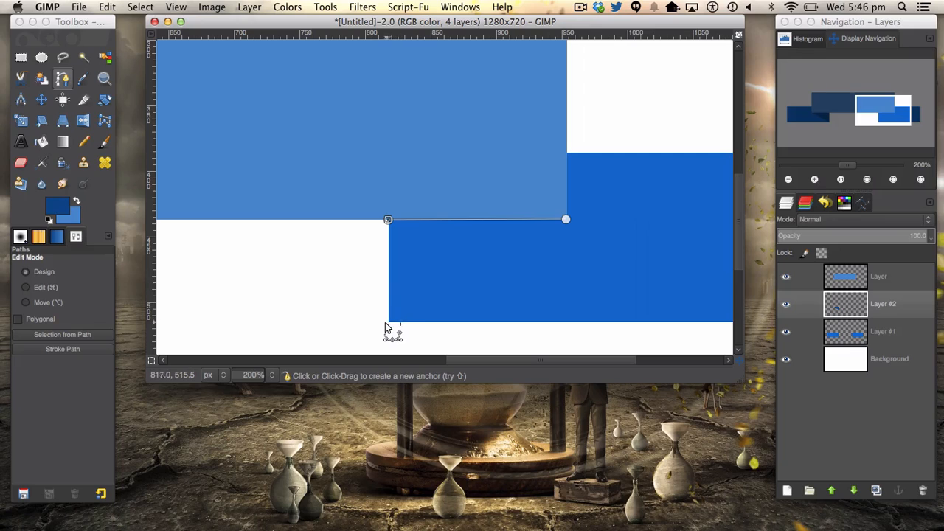
mouse_move(393, 332)
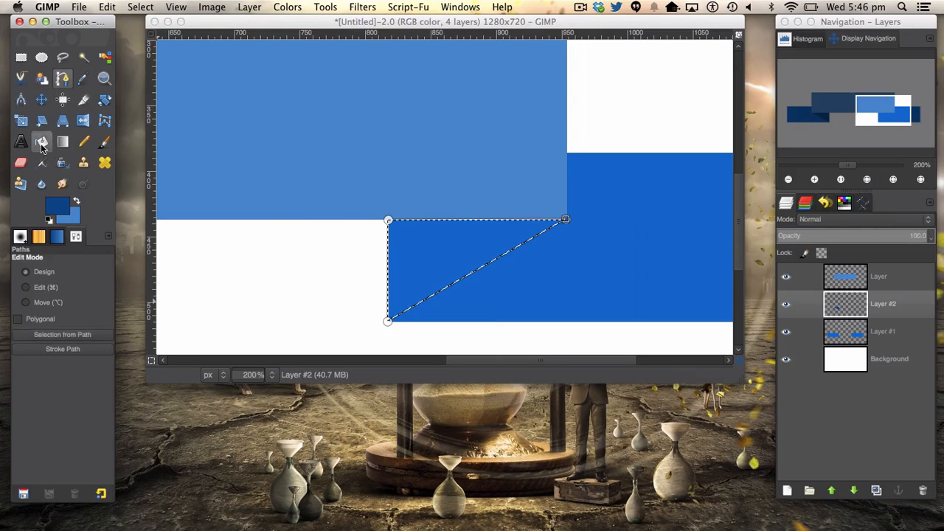
Step: Bucket-fill the fold triangle selections with dark navy shading
left_click(41, 141)
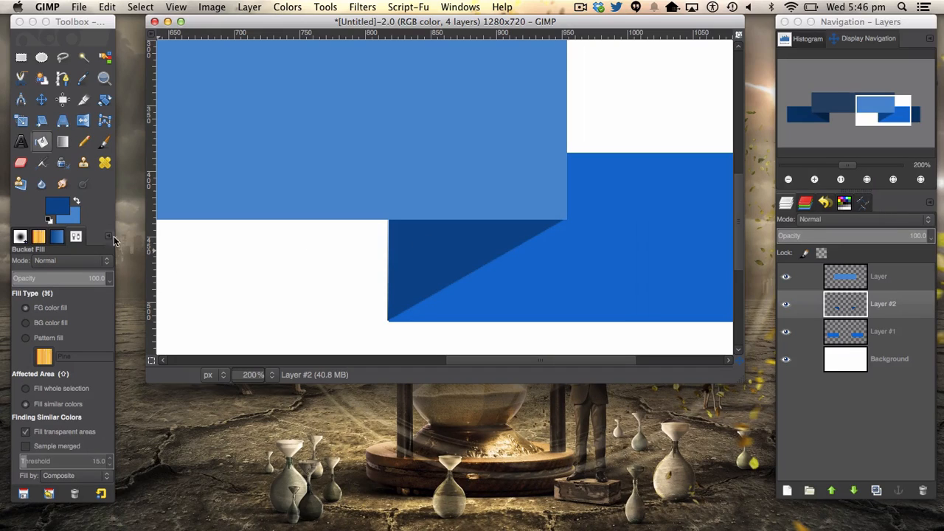
left_click(272, 374)
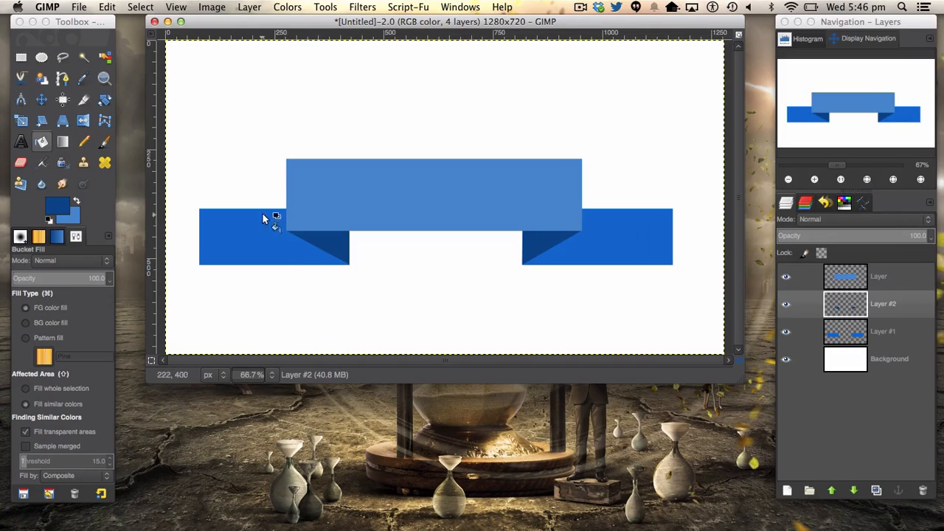
mouse_move(649, 220)
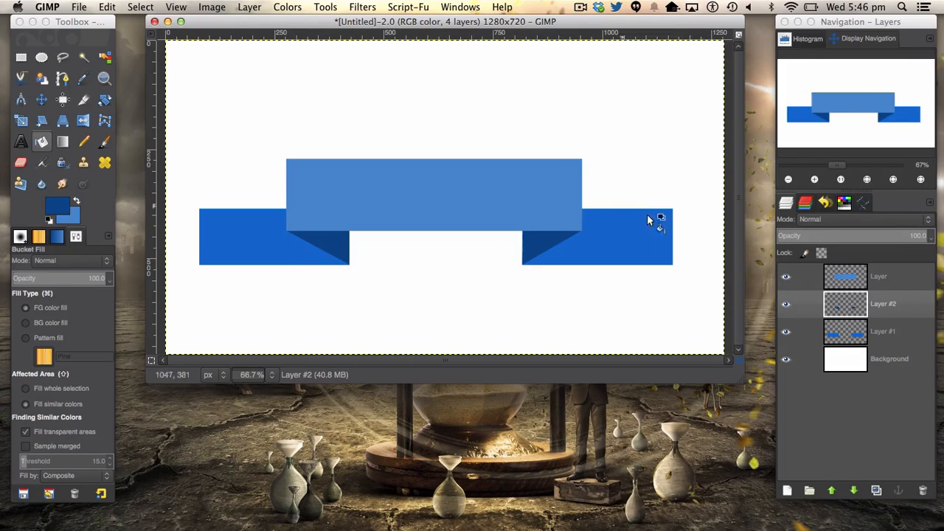
mouse_move(623, 215)
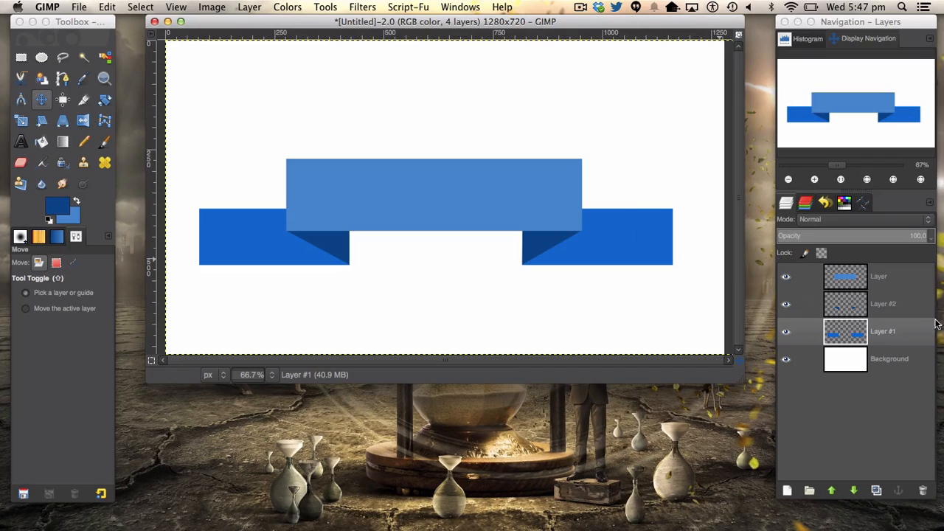
Step: Add dark blue 'Banner' lettering across the ribbon's top band
left_click(21, 142)
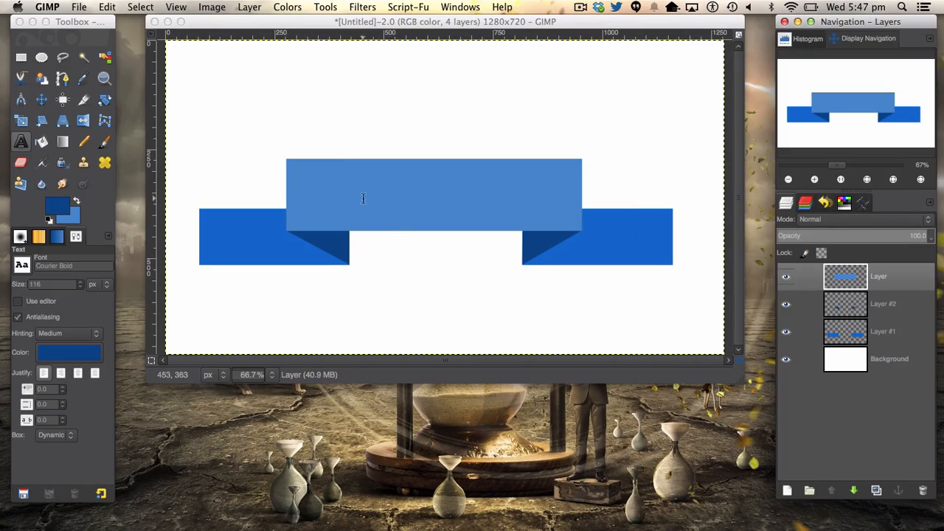
type("BA")
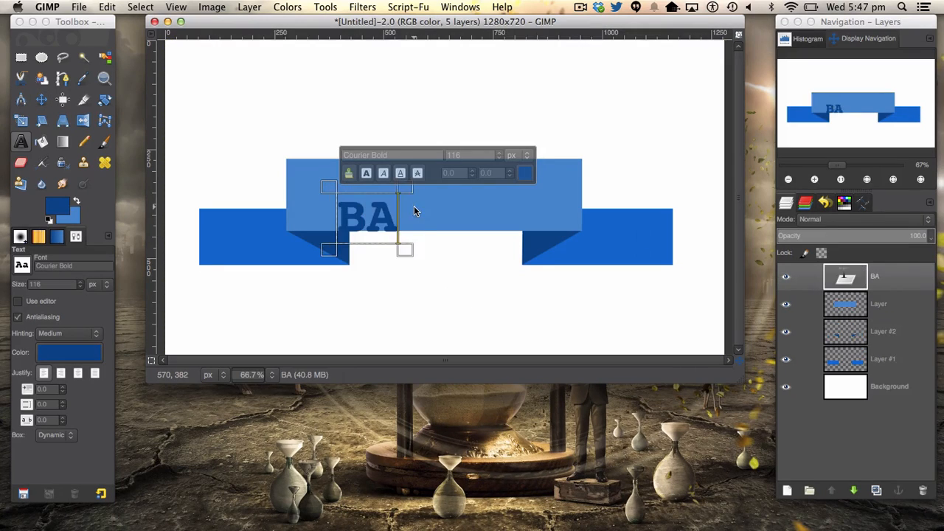
type("anner")
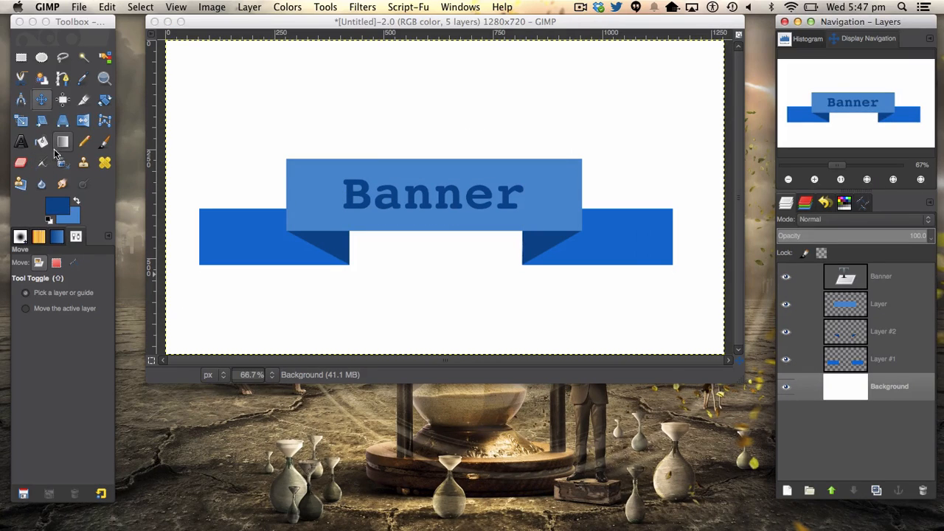
left_click(58, 207)
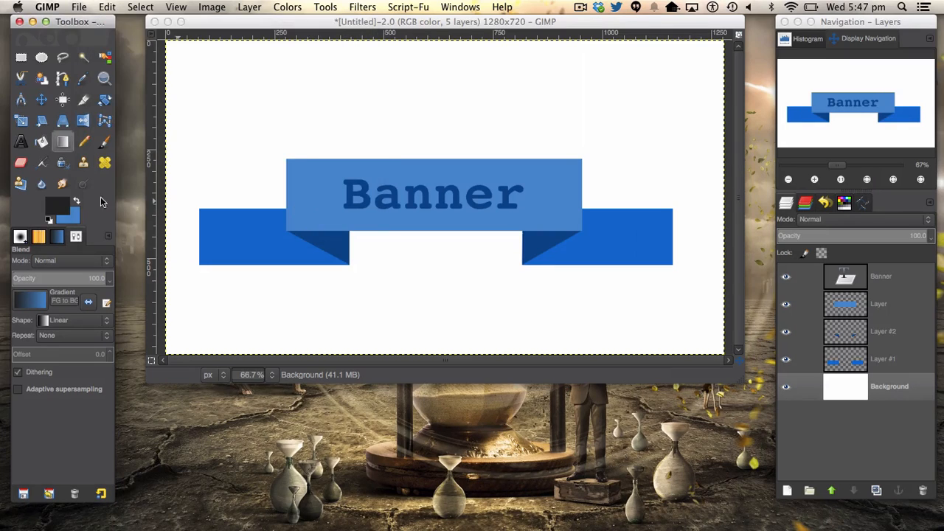
Step: Fill the background layer with a dark charcoal radial gradient
left_click(68, 216)
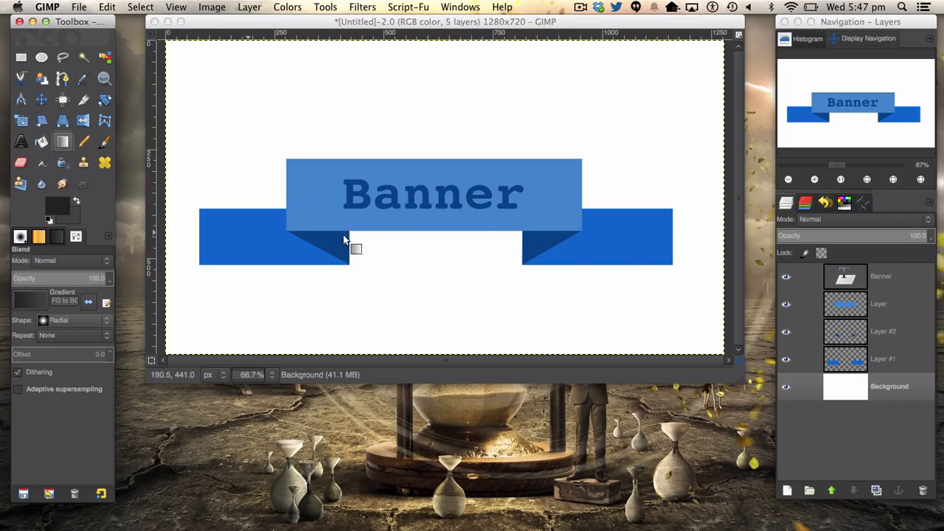
left_click_drag(434, 208, 729, 352)
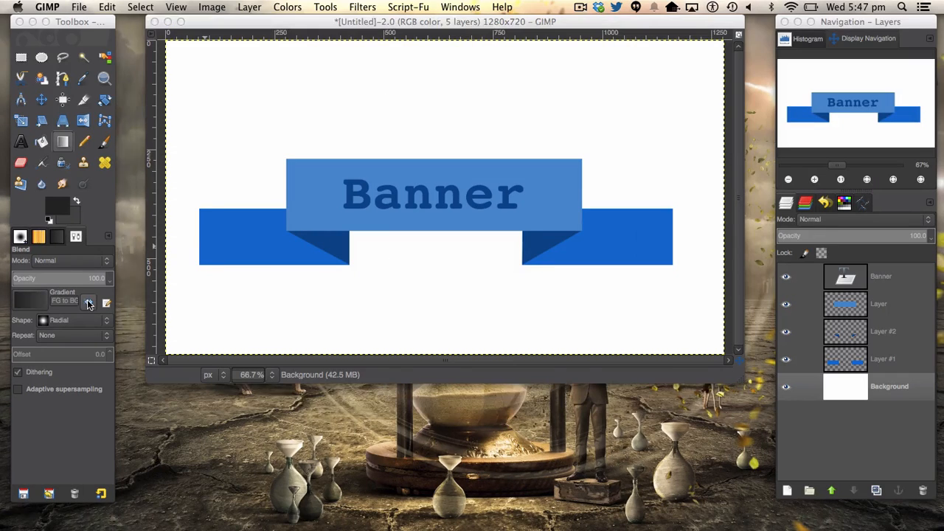
left_click_drag(434, 196, 707, 348)
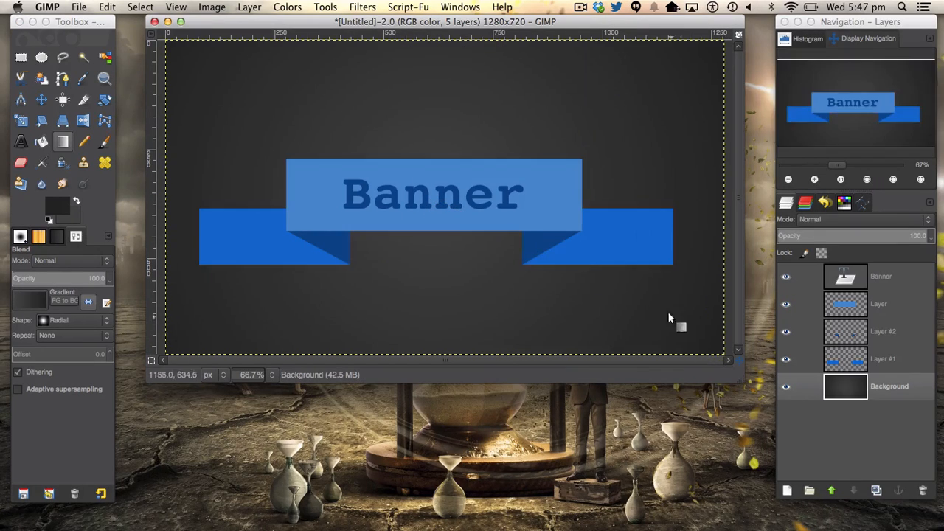
mouse_move(568, 230)
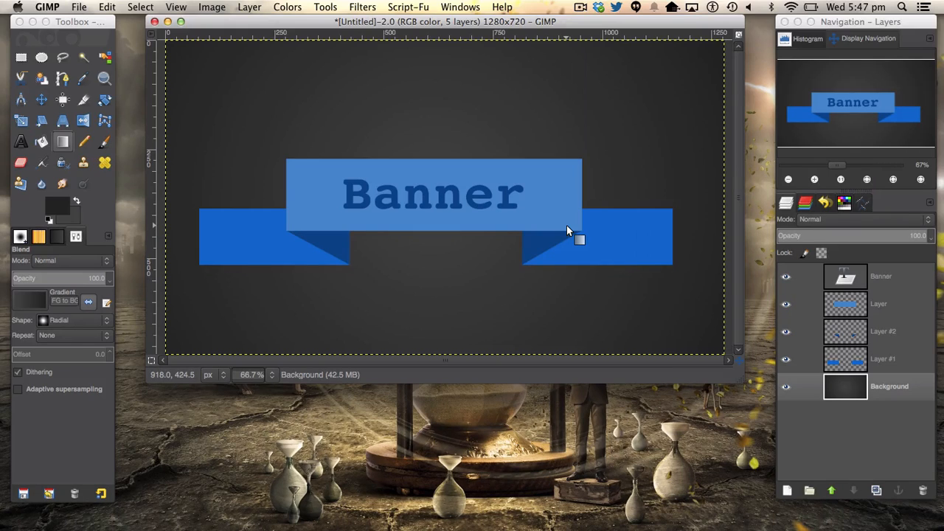
mouse_move(559, 221)
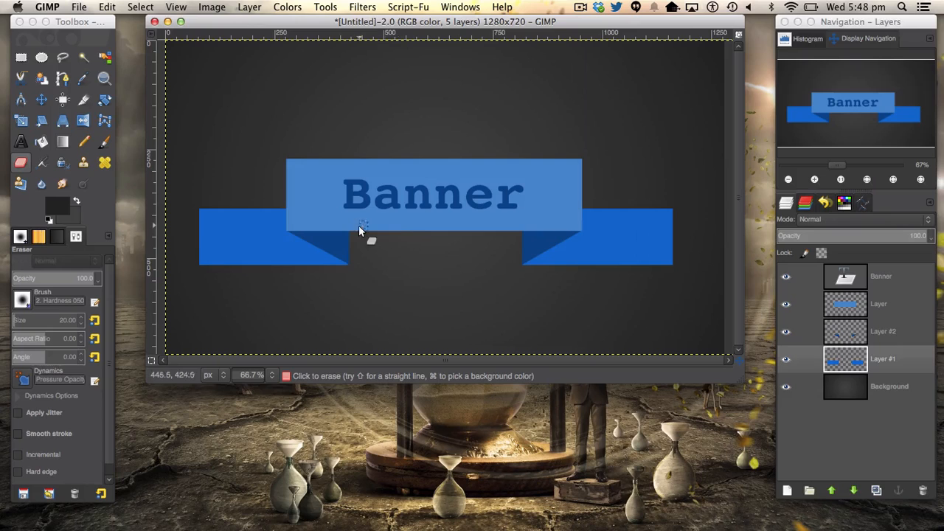
mouse_move(484, 265)
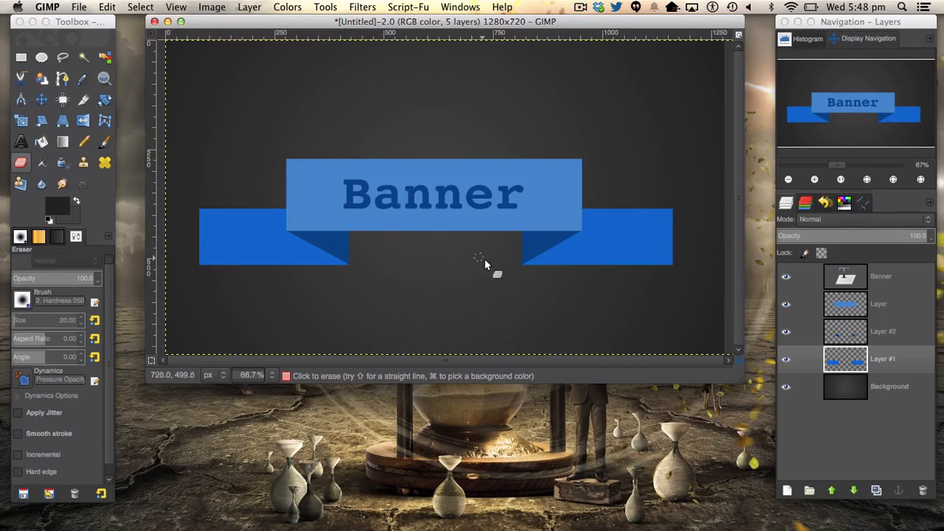